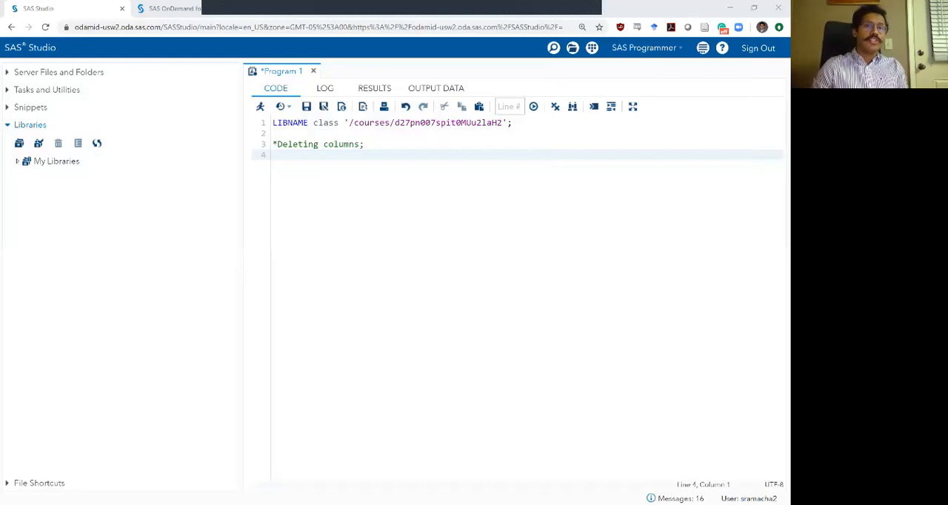
Write a DATA step creating boats_fewercolumns with SET class.boats.
left_click(268, 8)
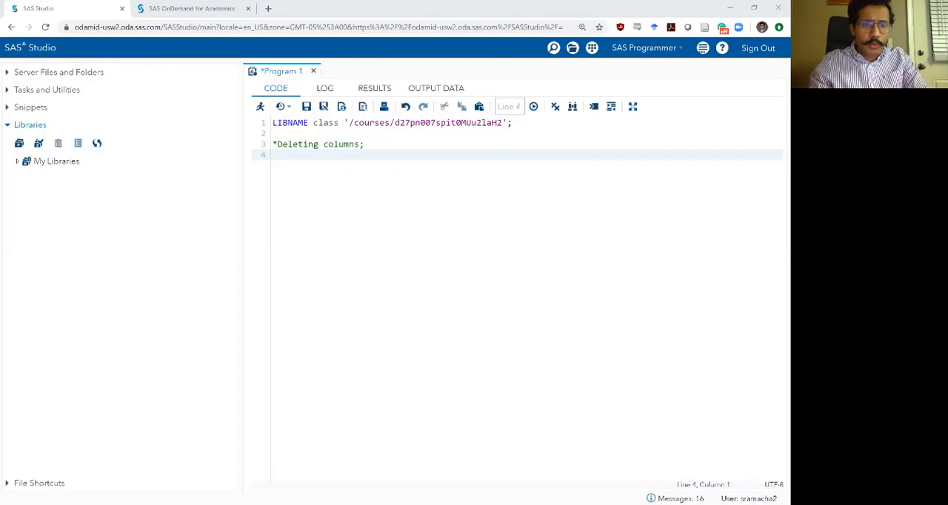
type("DAT")
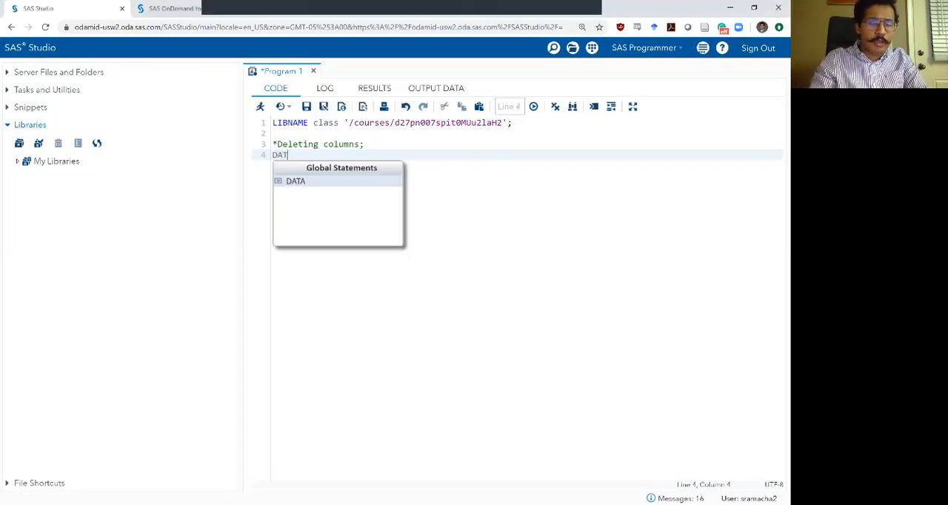
type("A")
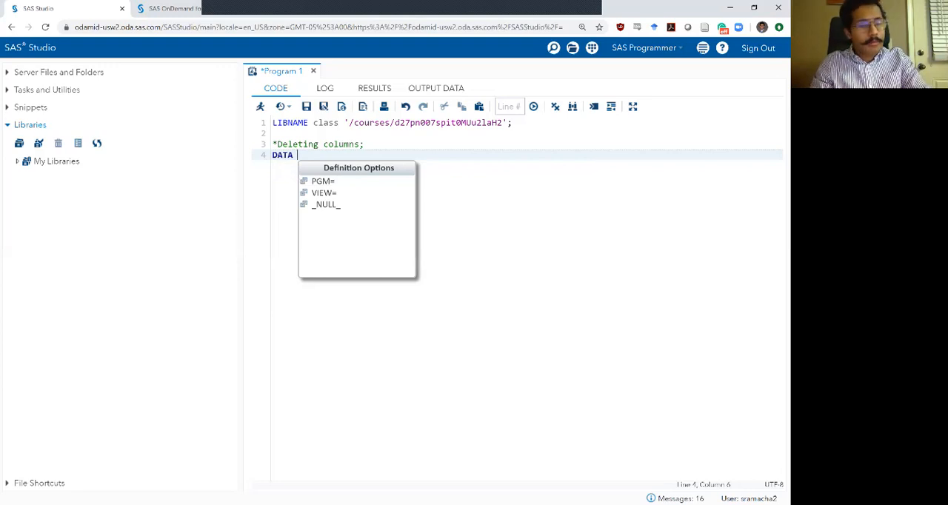
type("boats_")
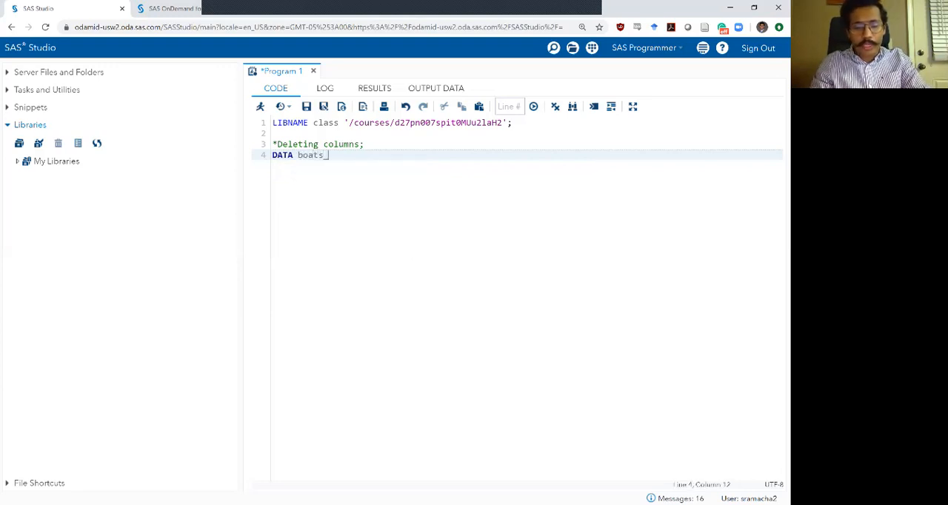
type("fewercolumns;")
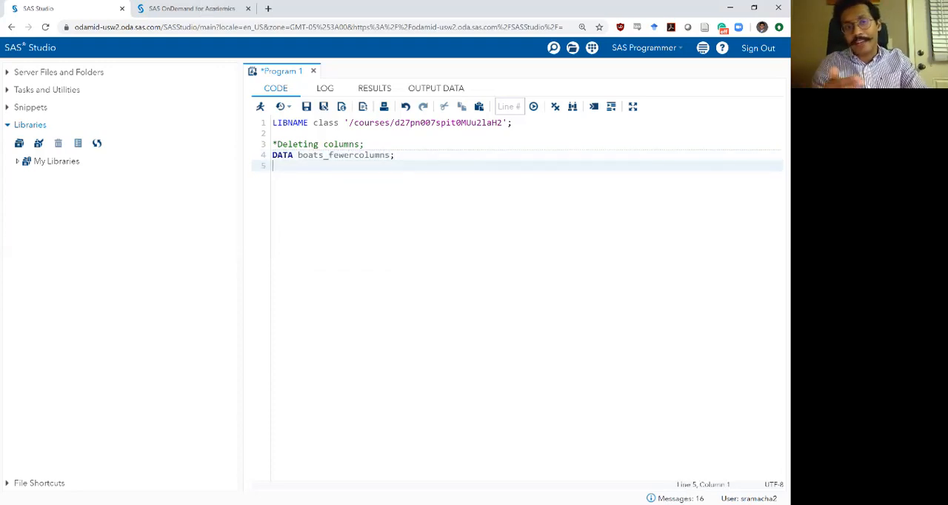
type("S")
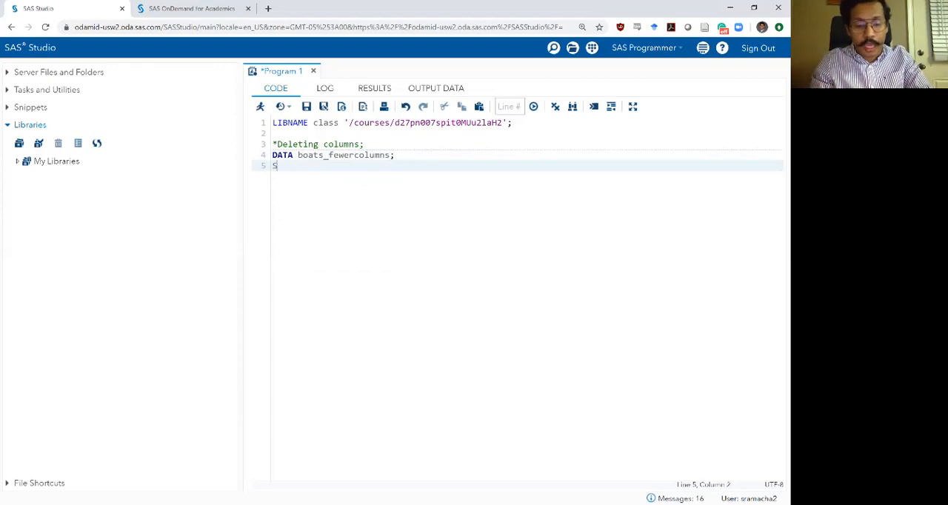
type("ET class")
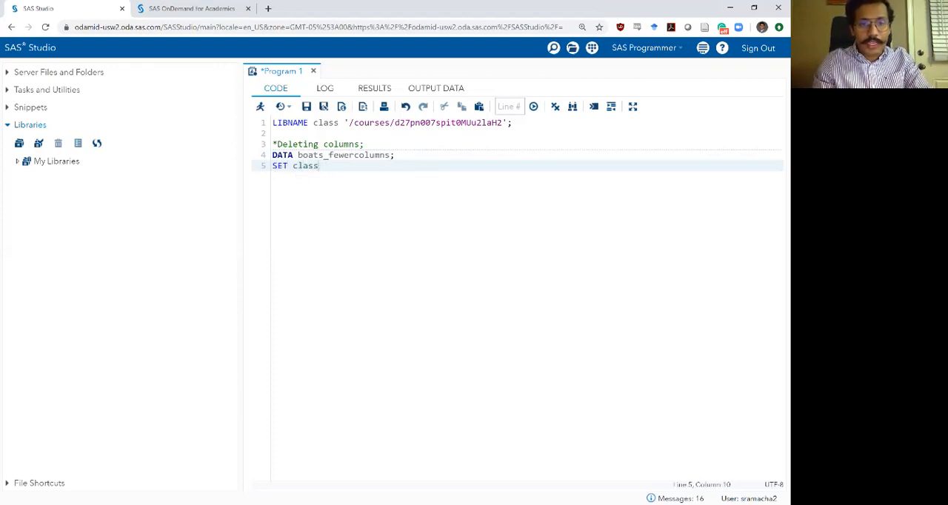
type(".boats;")
type("RU")
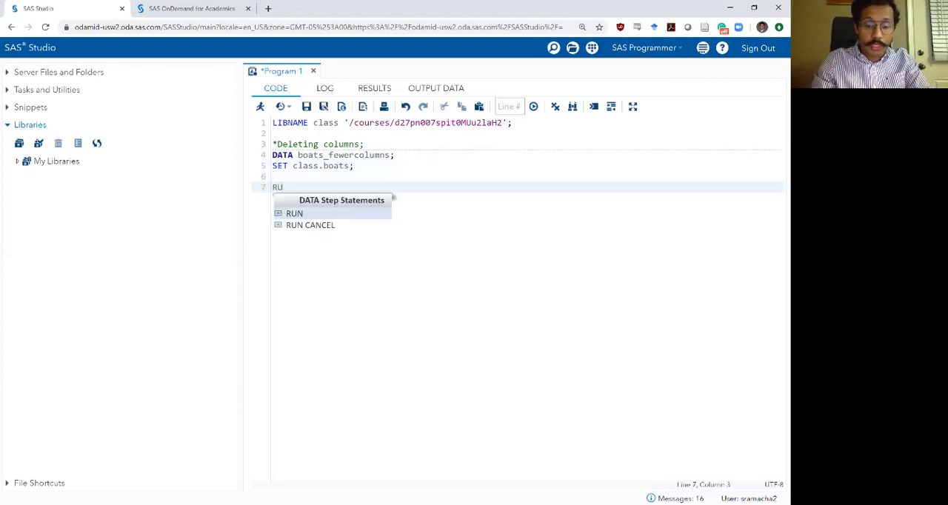
Add a DROP port locomotion type statement after the SET statement.
left_click(294, 213)
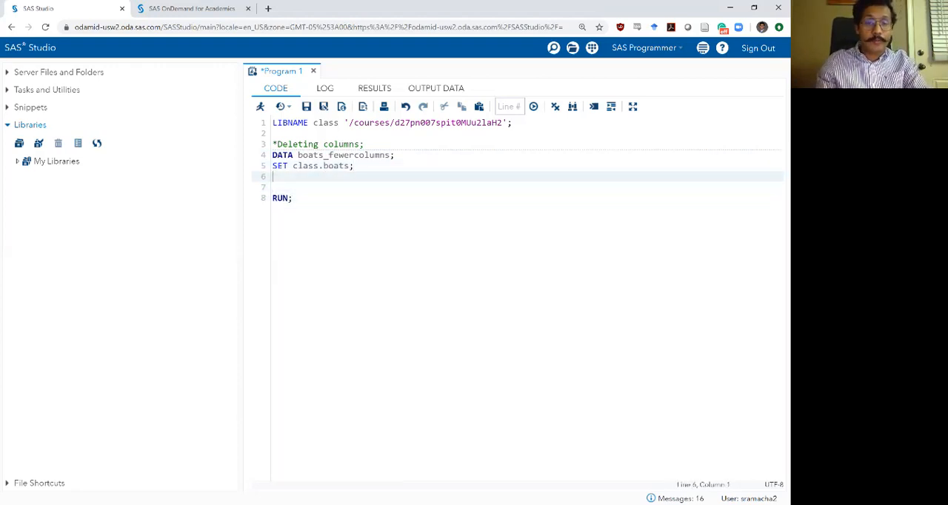
type("DROP po")
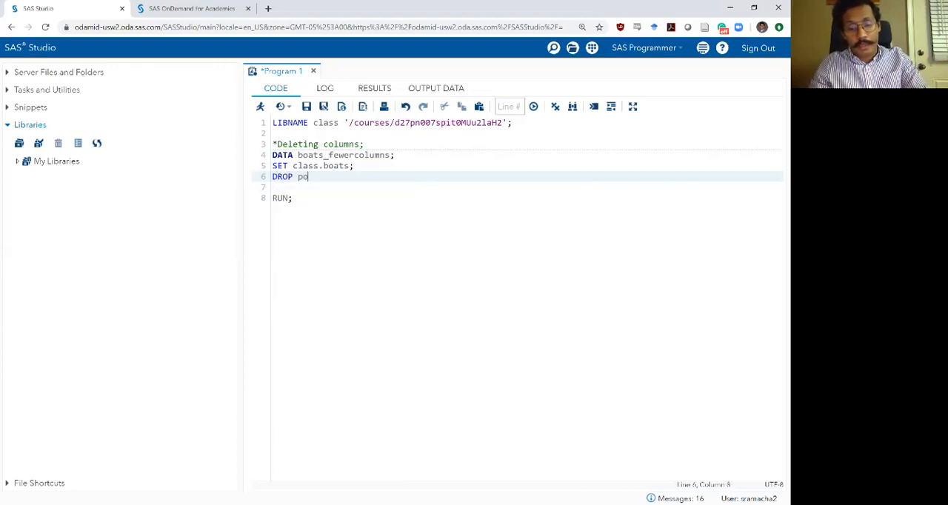
type("rt")
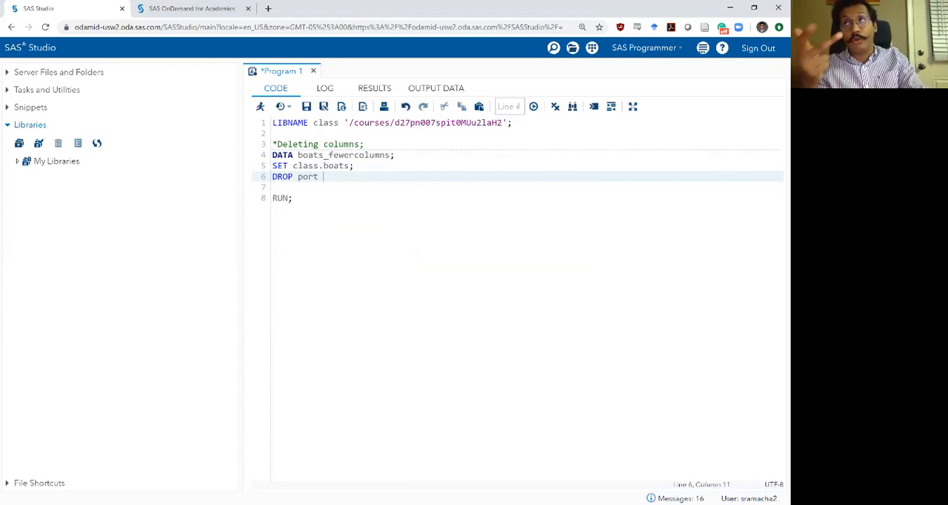
type("ld")
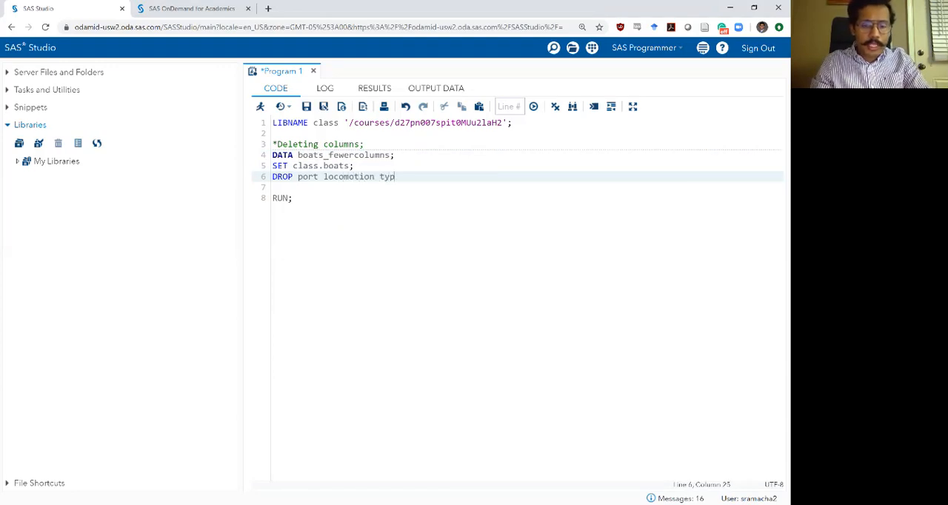
type("e;")
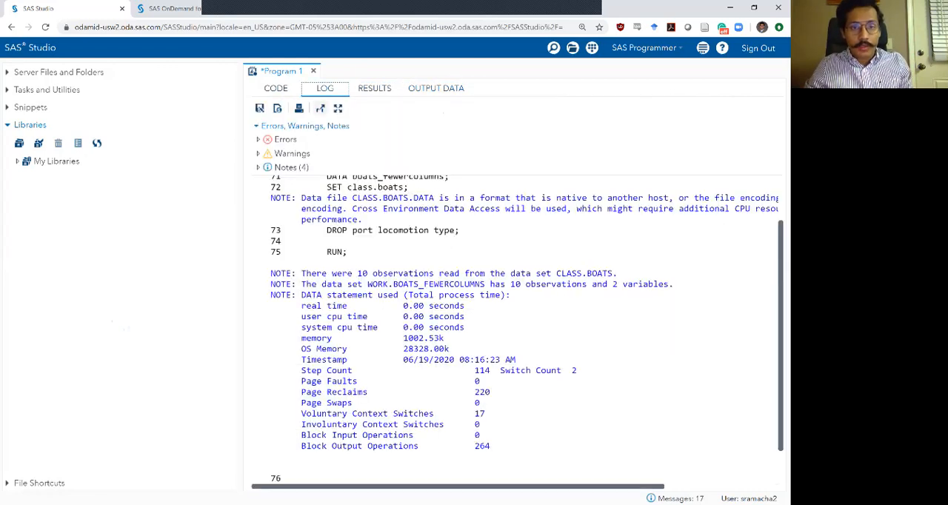
Check the output table shows 10 rows with only name and price, then return to the code.
left_click(436, 88)
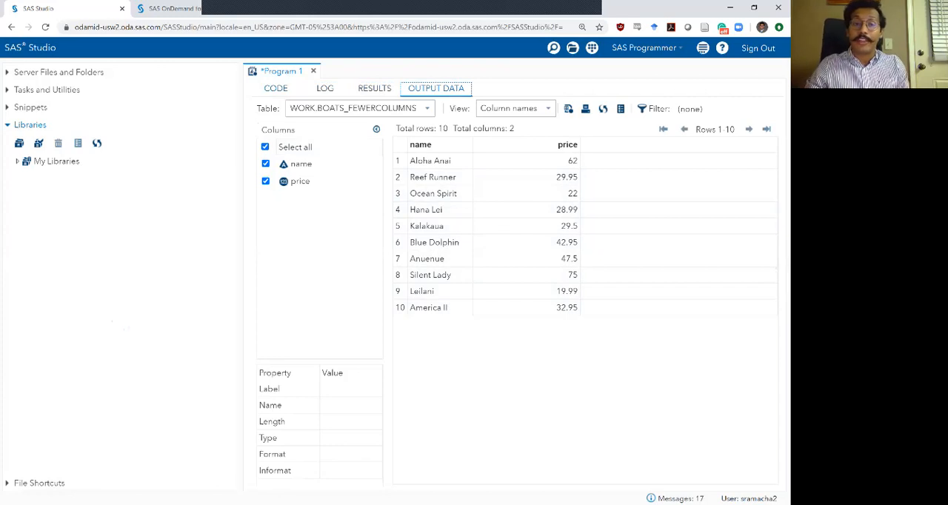
left_click(275, 88)
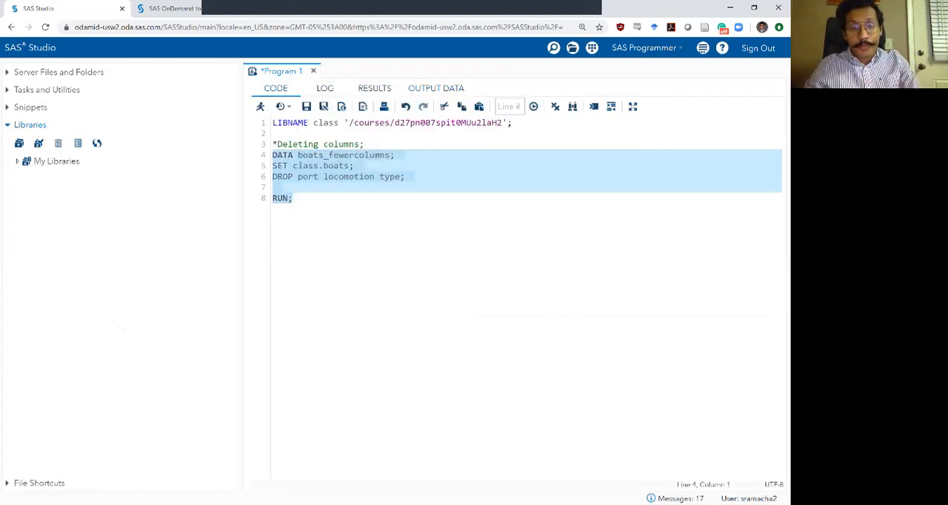
Add KEEP port locomotion type, comment out the DROP line, and run the selected step.
type("KEEP p")
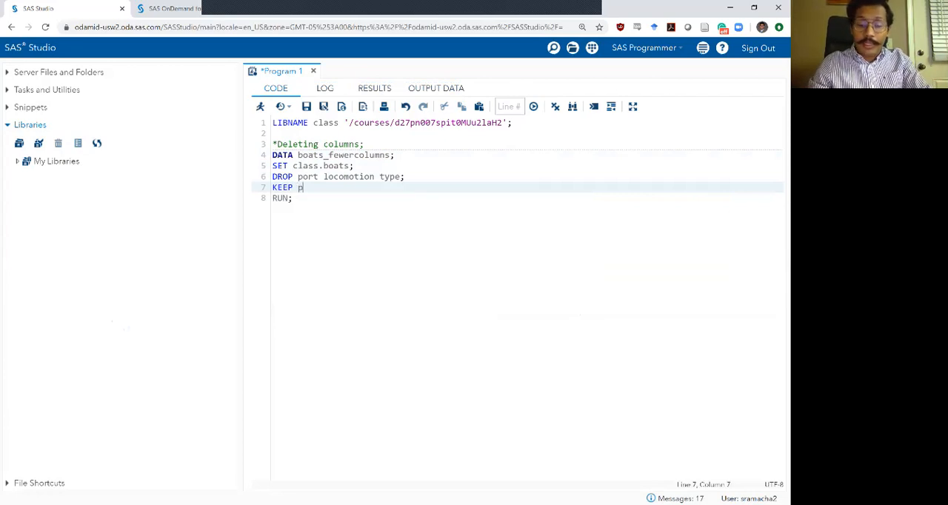
type("ort locomotion t")
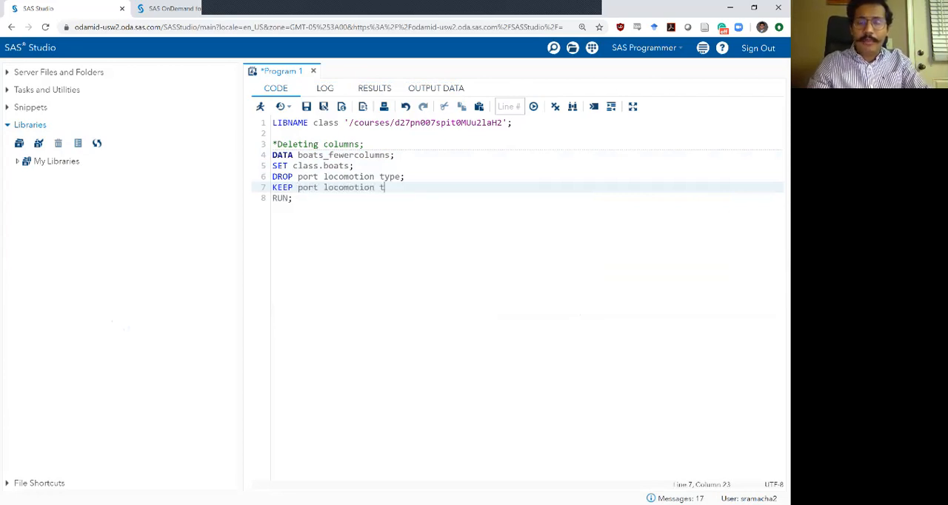
type("ype;")
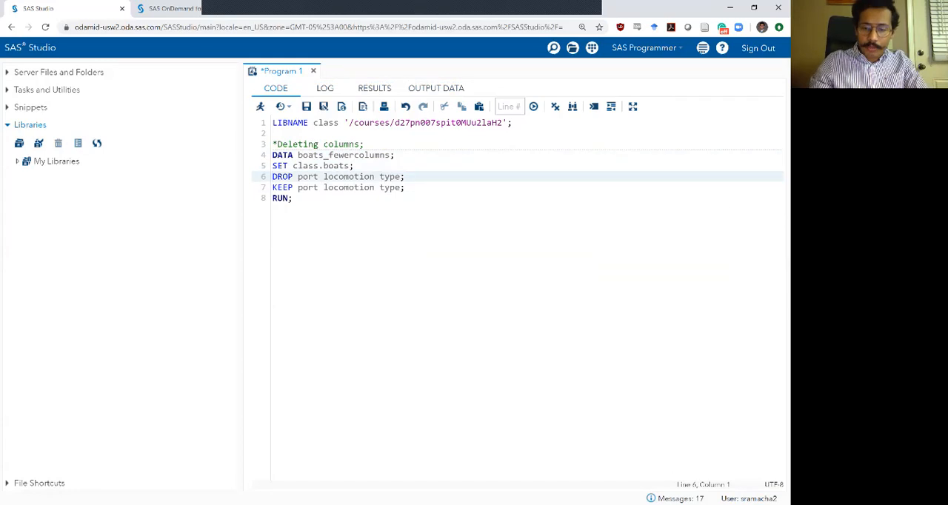
type("*")
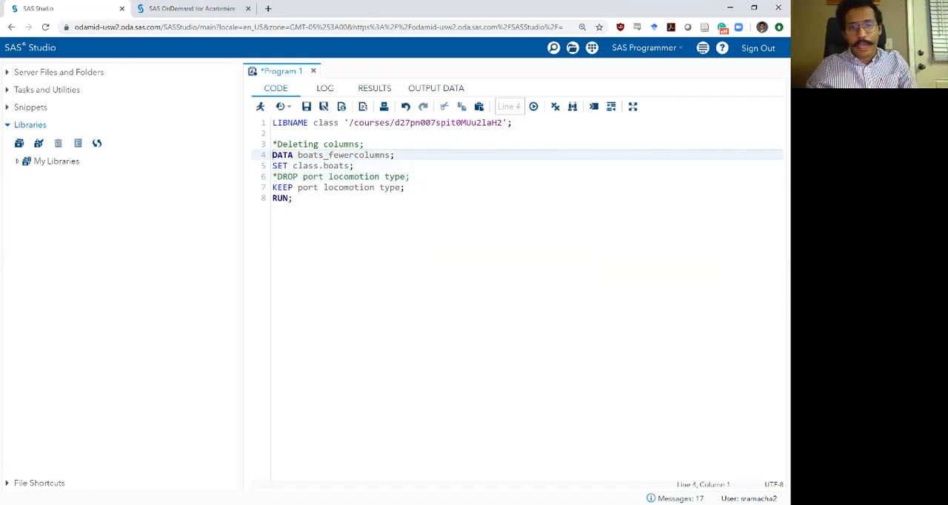
left_click_drag(272, 155, 292, 198)
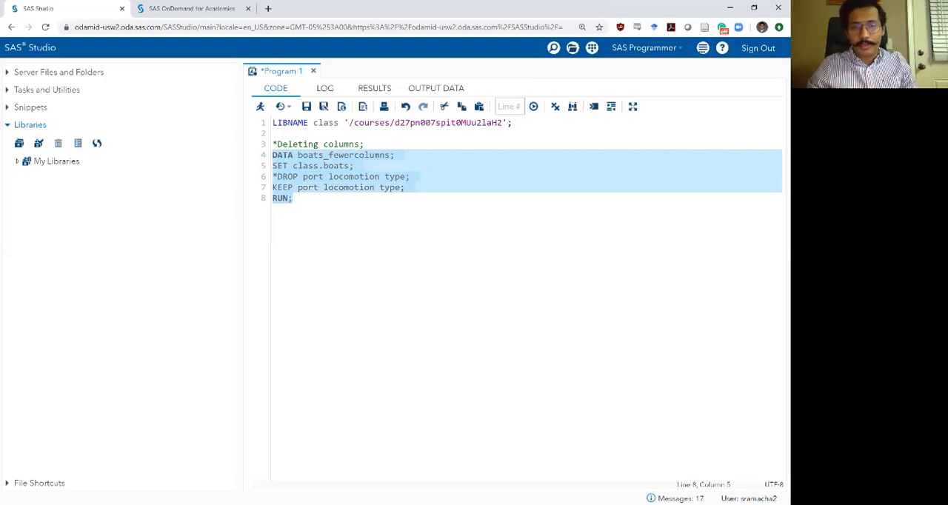
left_click(533, 106)
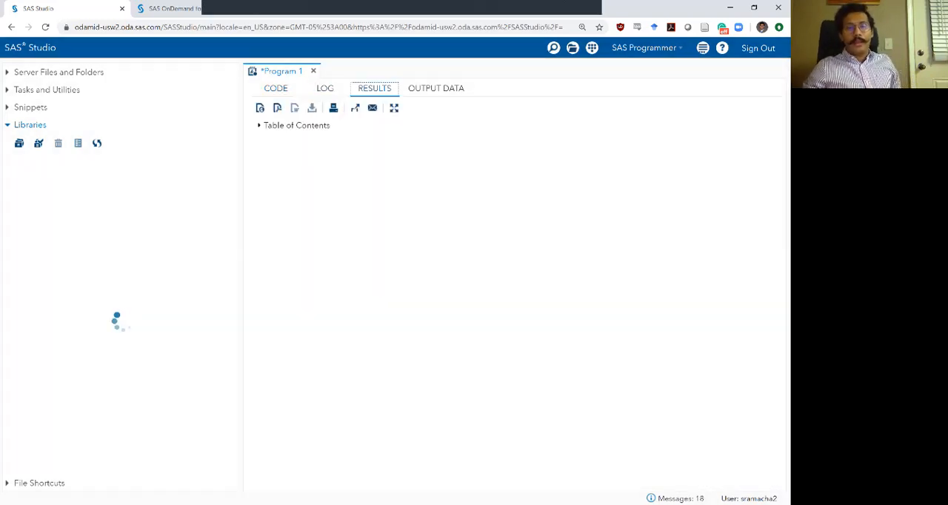
Review the log and the 10-row port, locomotion, type table, then return to the code.
left_click(324, 88)
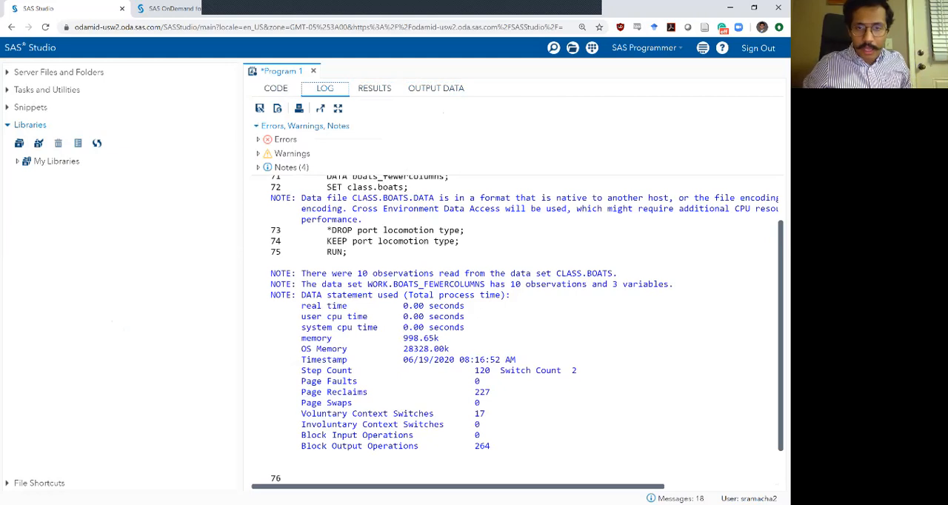
left_click(436, 88)
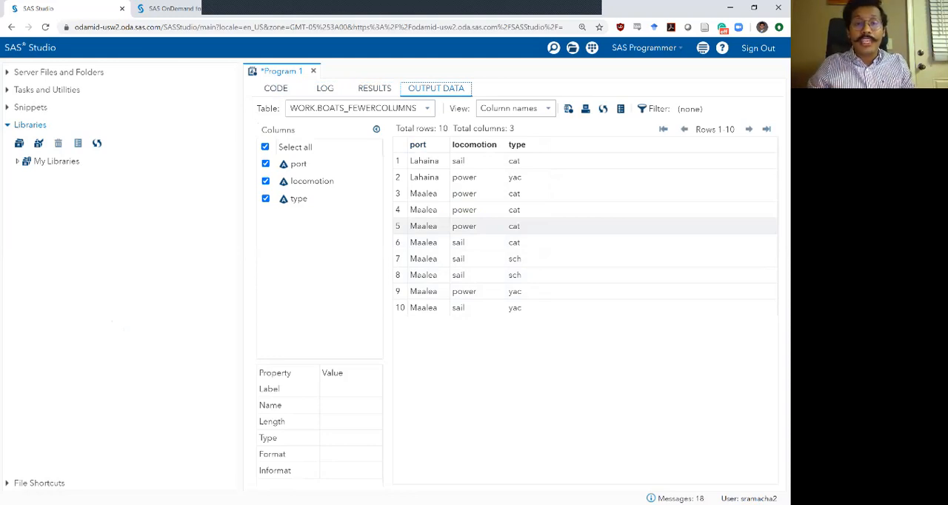
left_click(275, 88)
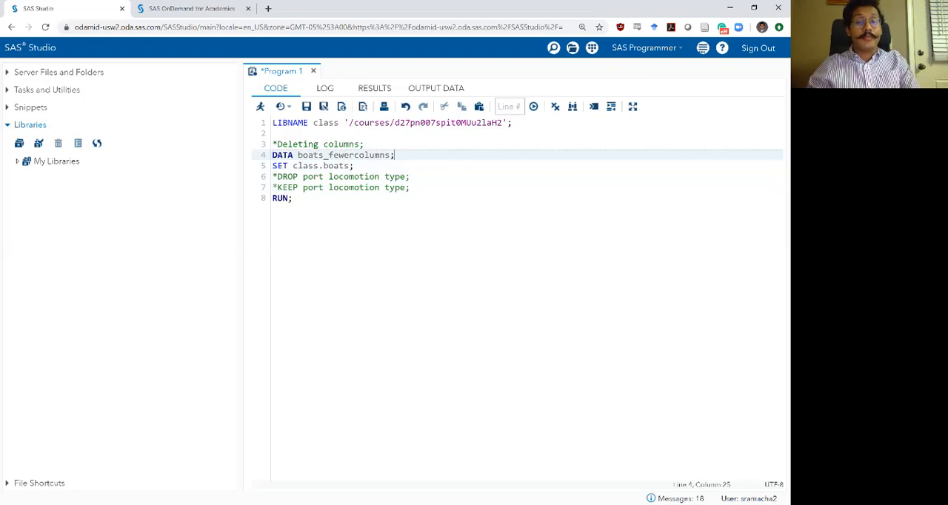
Add (DROP = port locomotion type) to the DATA statement and select the step through RUN.
type("(")
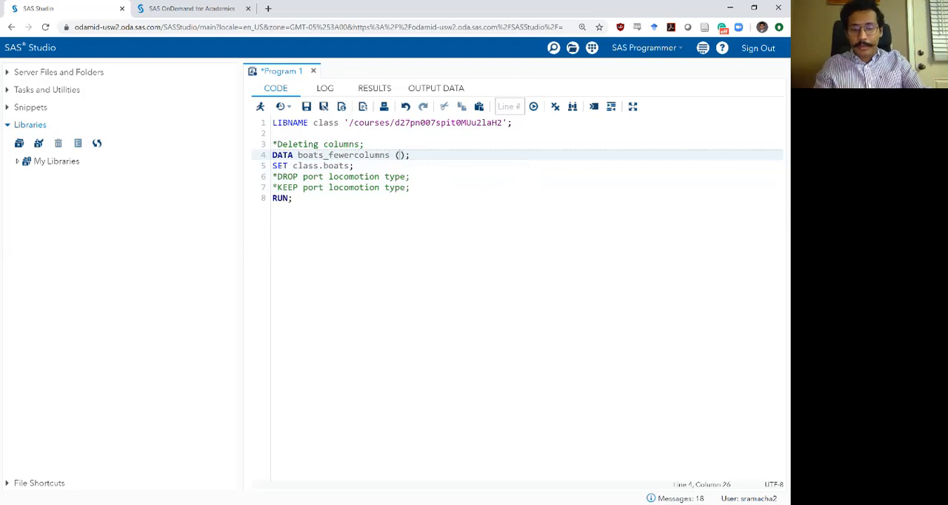
type("DROP")
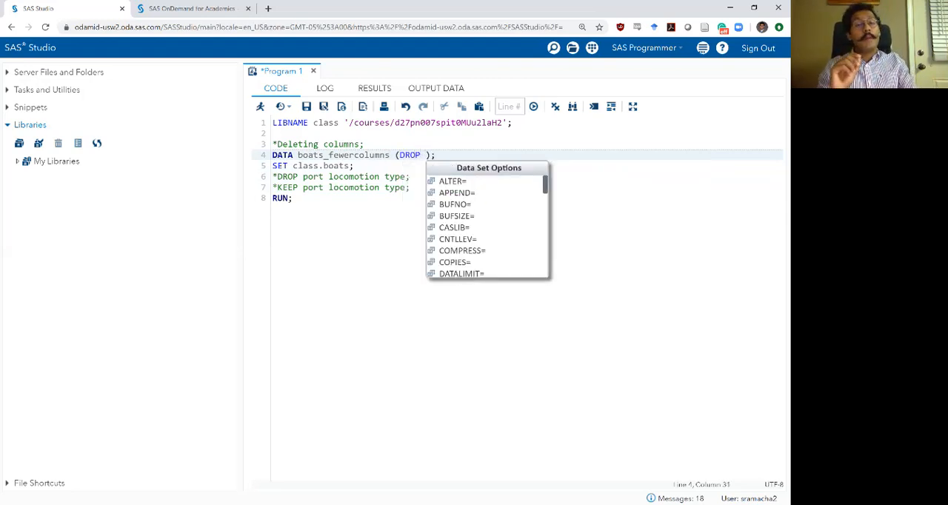
type("=")
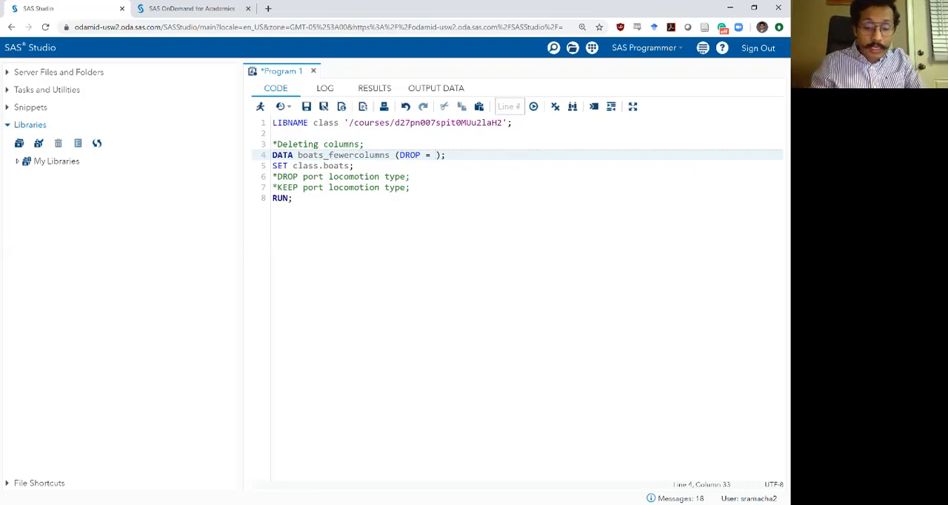
type("port locomot")
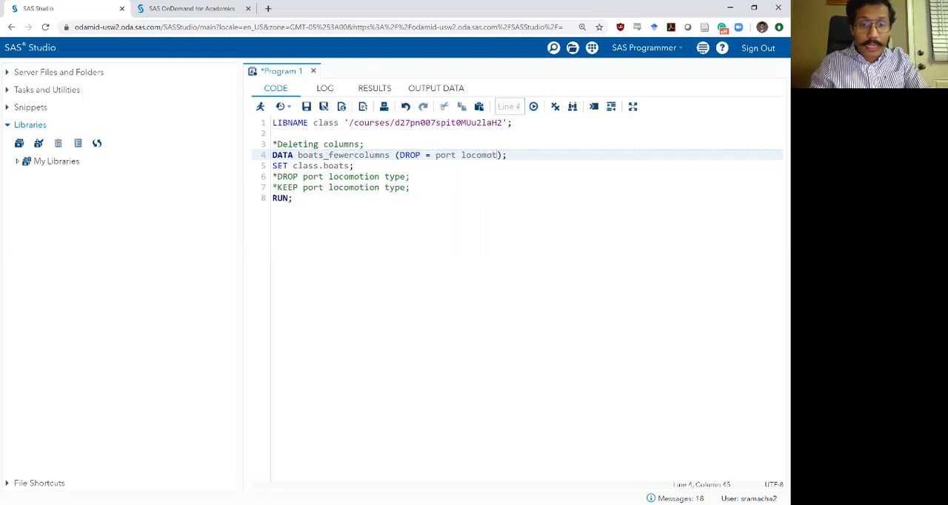
type("type")
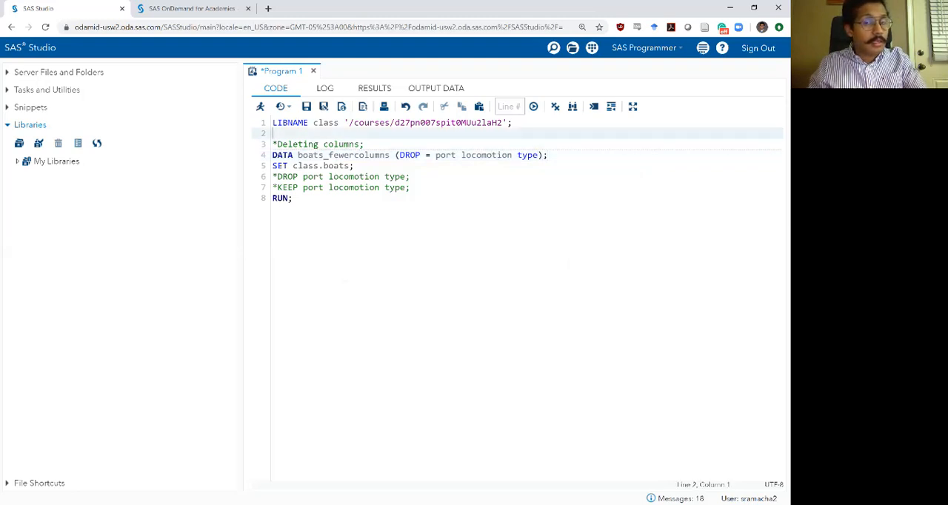
left_click_drag(273, 154, 292, 199)
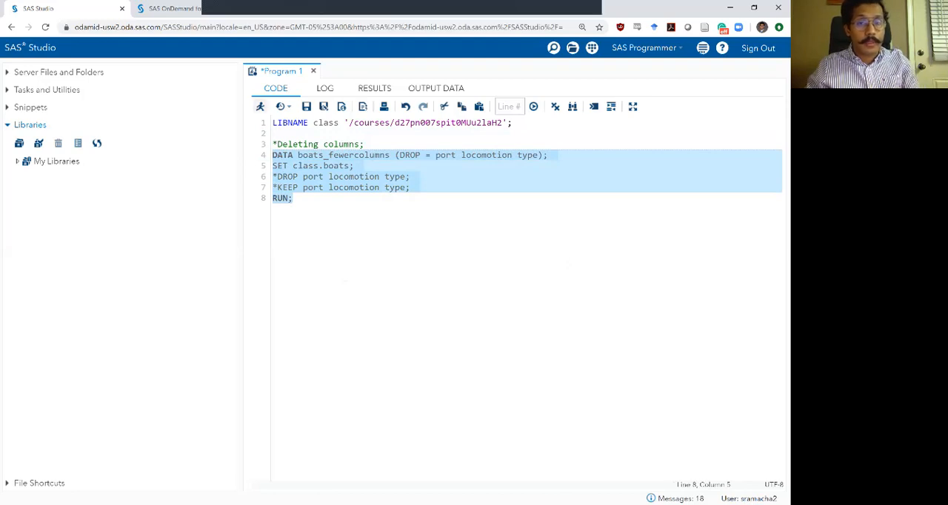
Run the DROP= version and verify the 10-row name and price table.
left_click(533, 106)
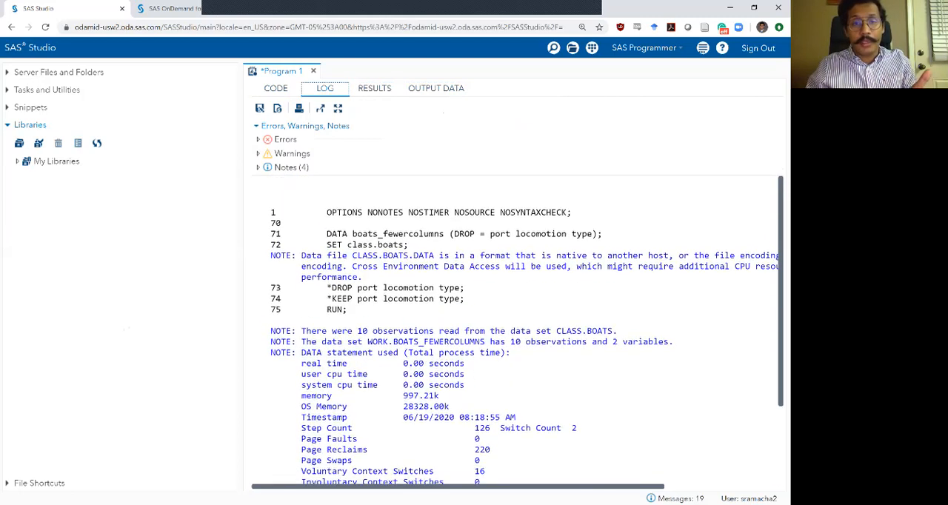
left_click(435, 88)
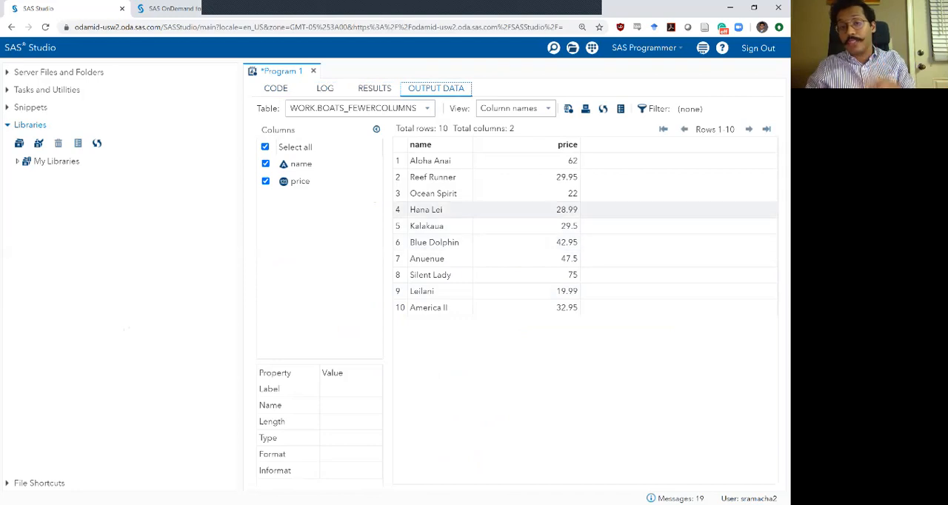
left_click(276, 88)
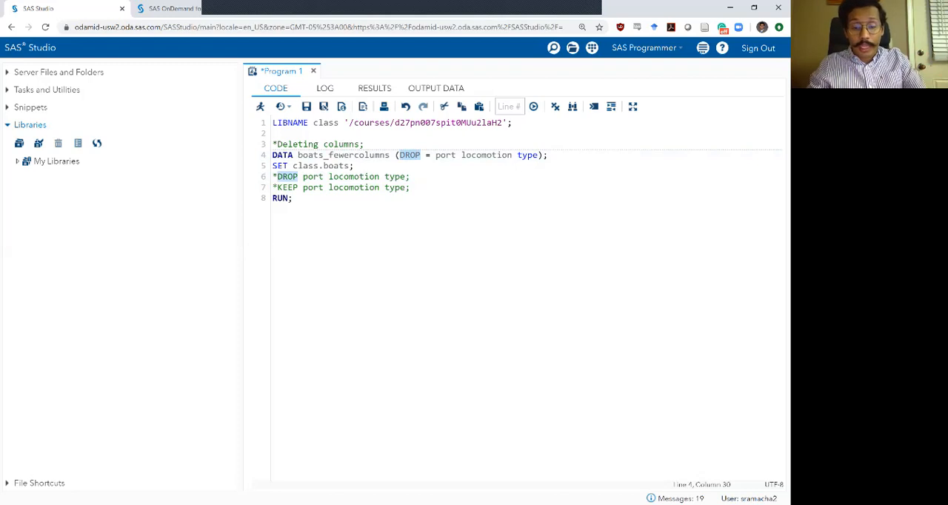
Change the DATA option to KEEP=, rerun, and check the port, locomotion, type output.
type("KEEP")
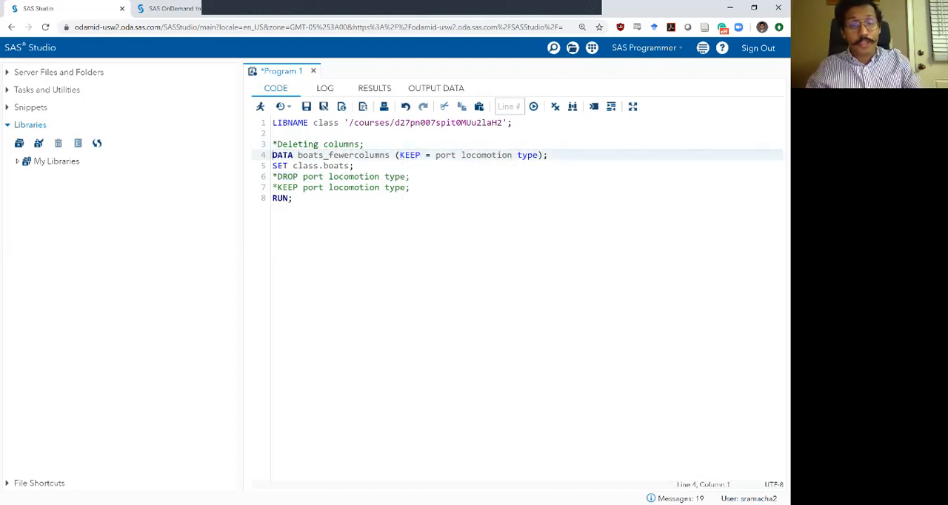
left_click_drag(273, 155, 291, 197)
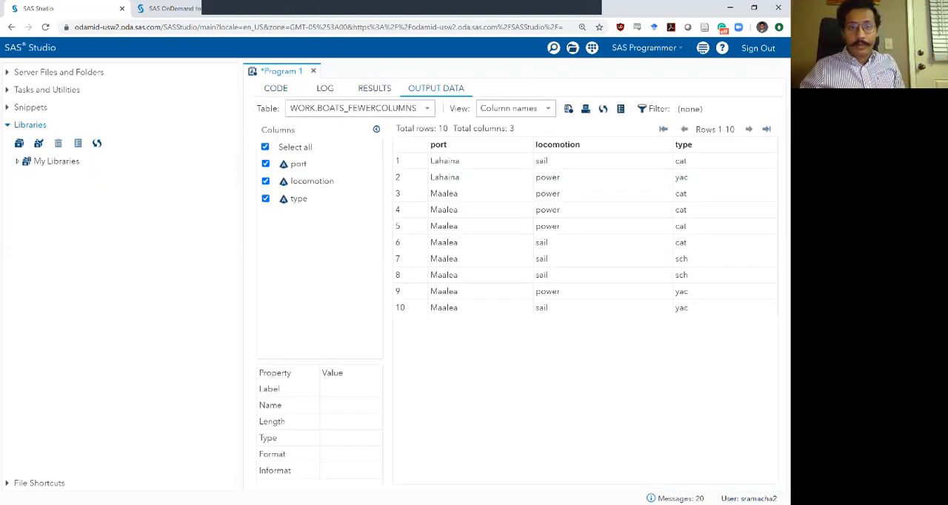
left_click(324, 88)
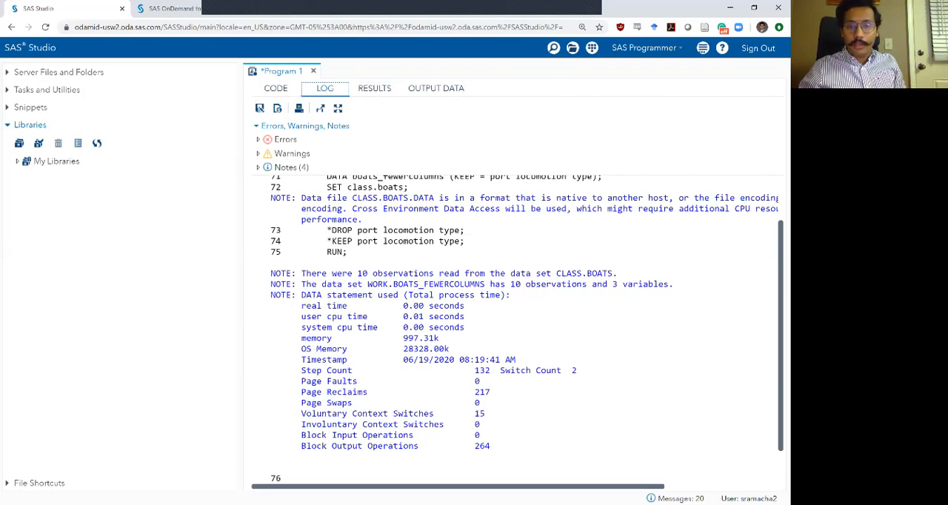
left_click(436, 89)
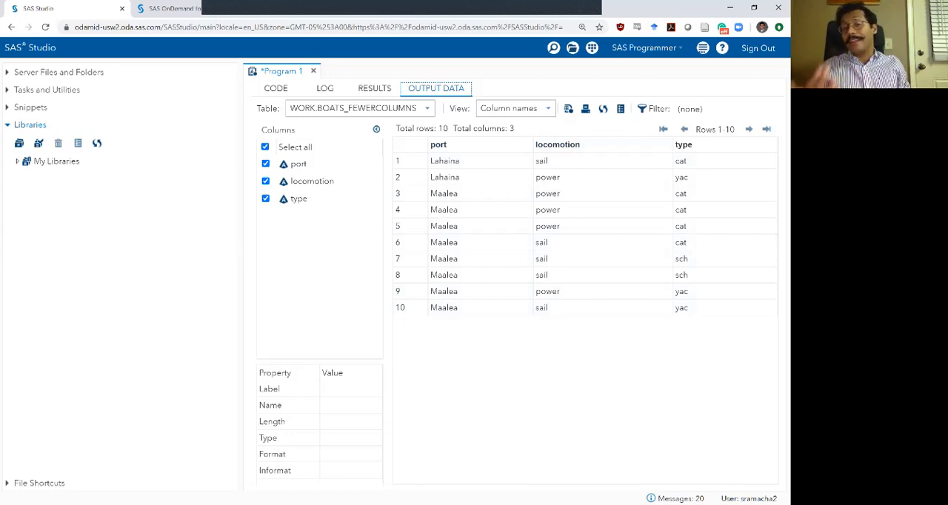
left_click(547, 226)
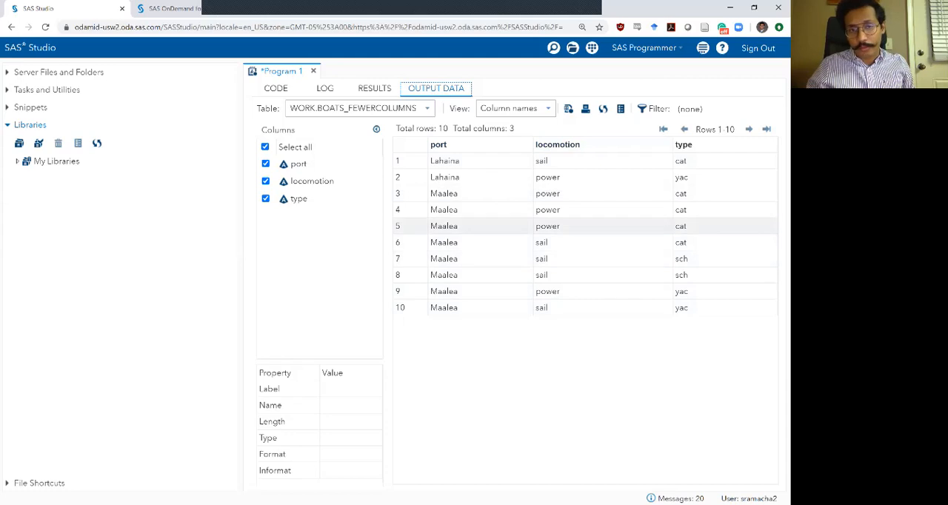
left_click(276, 88)
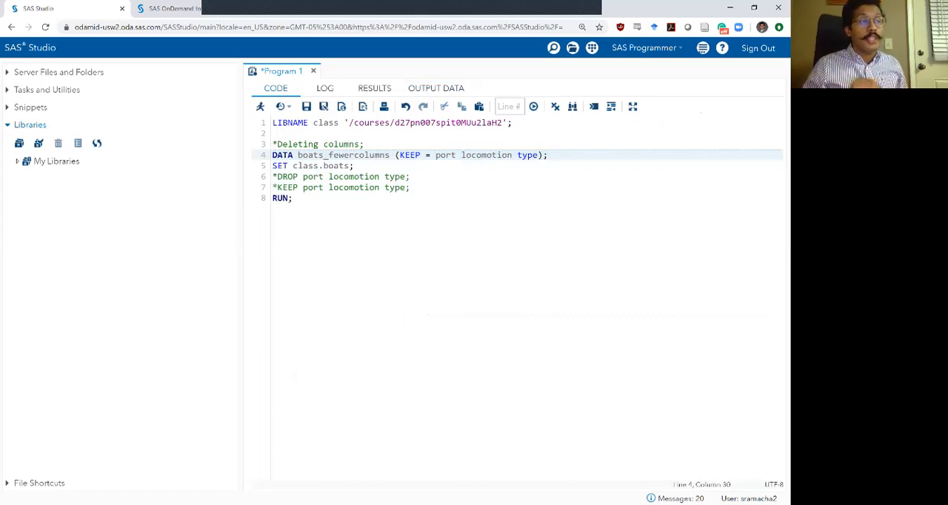
Move (KEEP = port locomotion type) from the DATA line to SET class.boats and select the step.
left_click(268, 8)
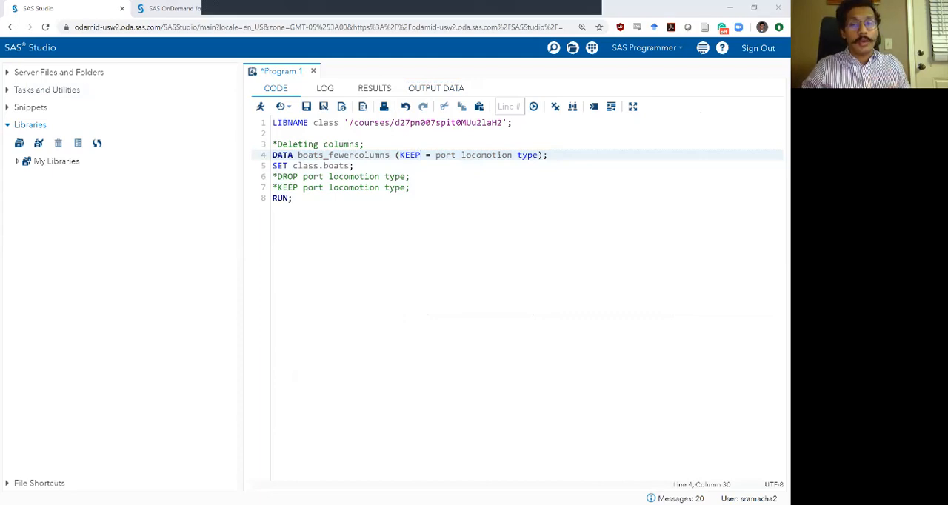
left_click_drag(396, 155, 547, 155)
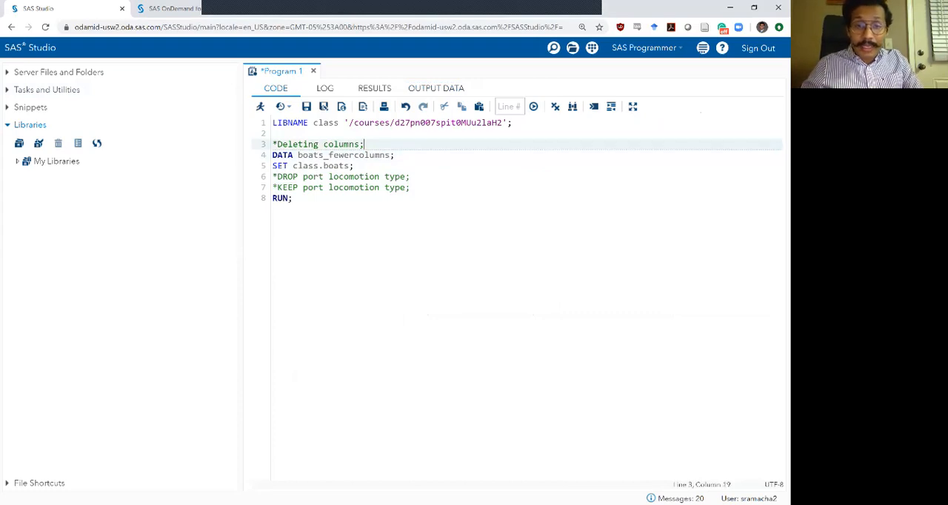
type("(KEEP = port locomotion type)")
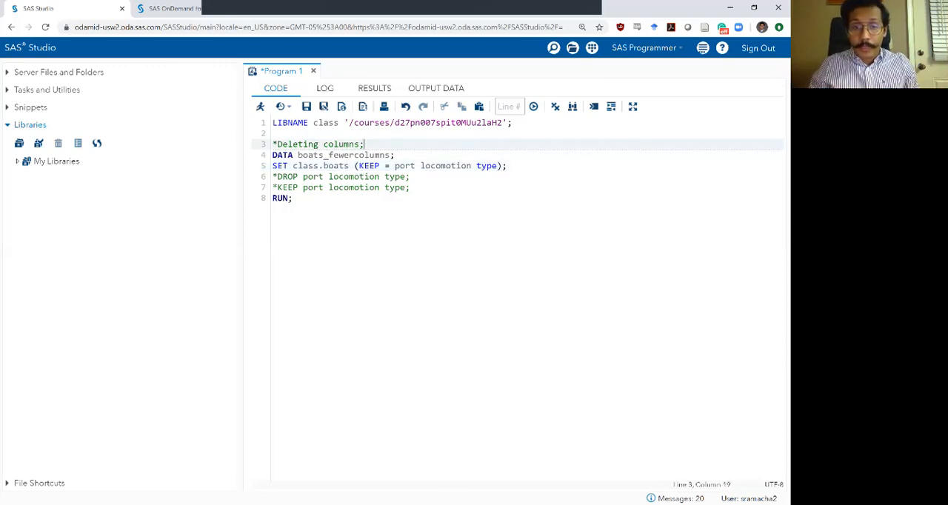
left_click_drag(364, 143, 292, 198)
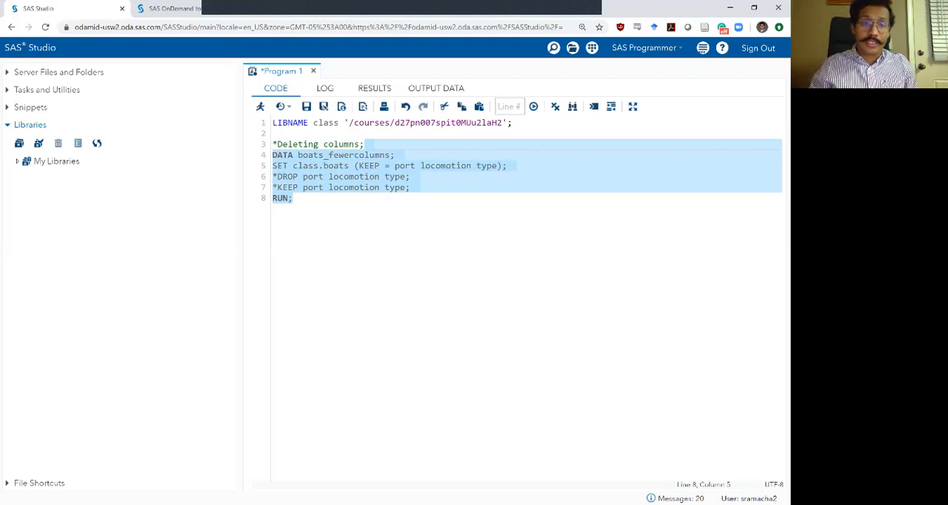
Run the SET KEEP= version, switch it to DROP=, and check the name and price output.
left_click(534, 106)
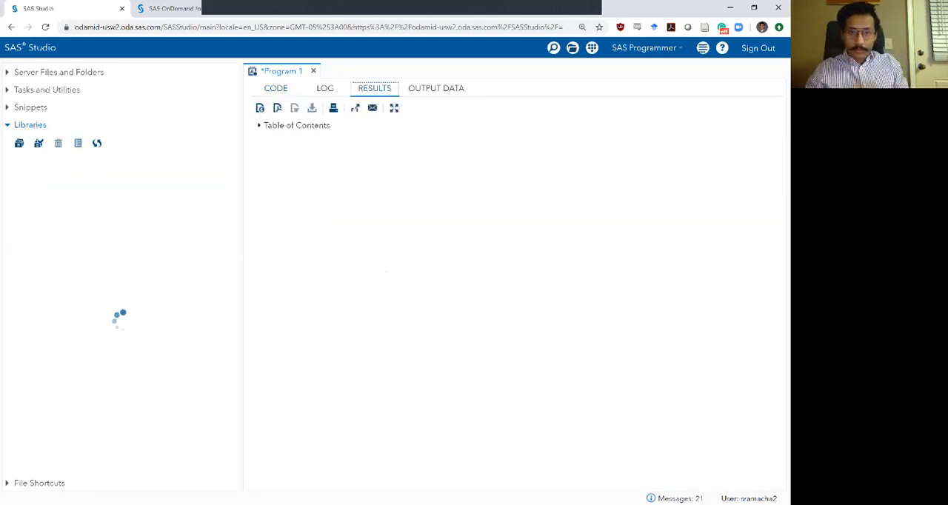
left_click(324, 88)
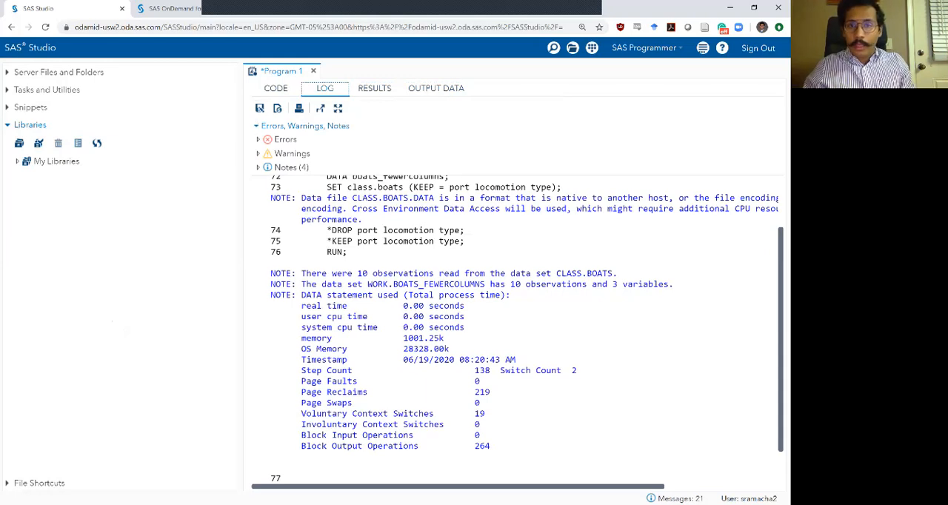
left_click(436, 88)
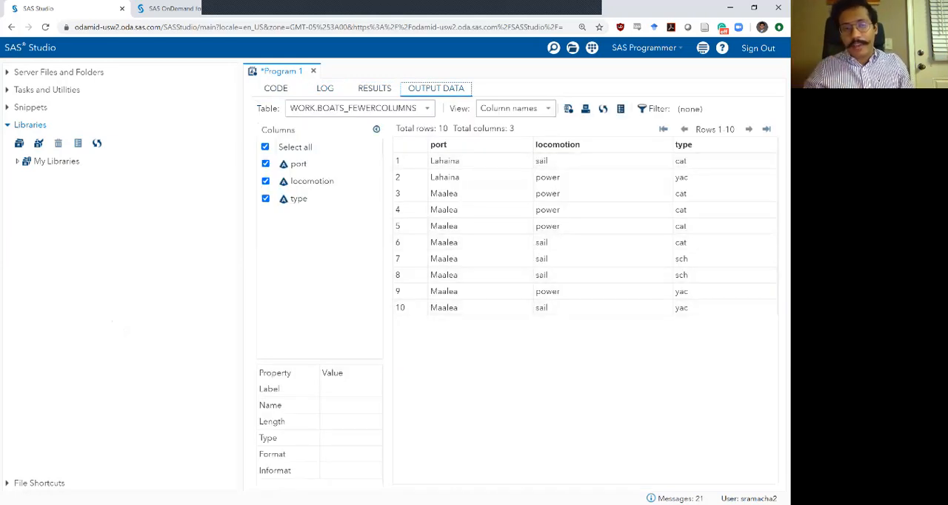
left_click(276, 88)
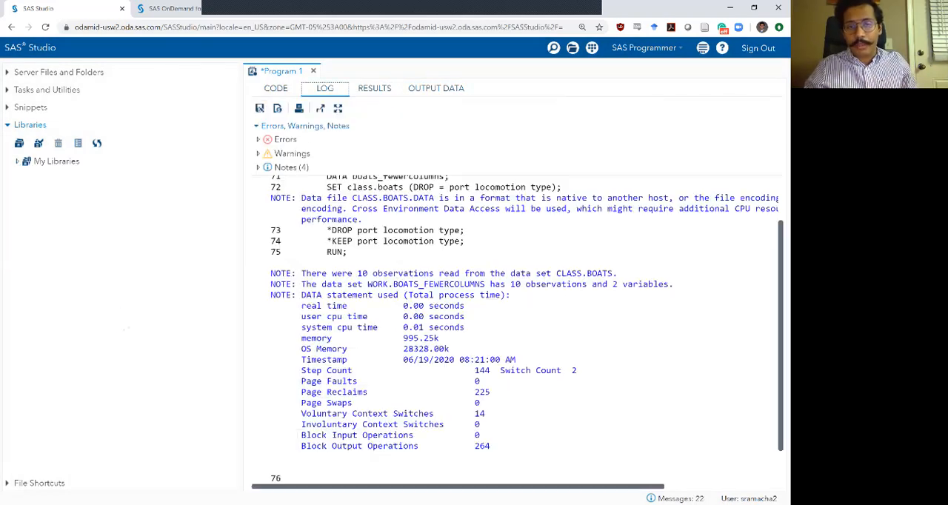
left_click(436, 89)
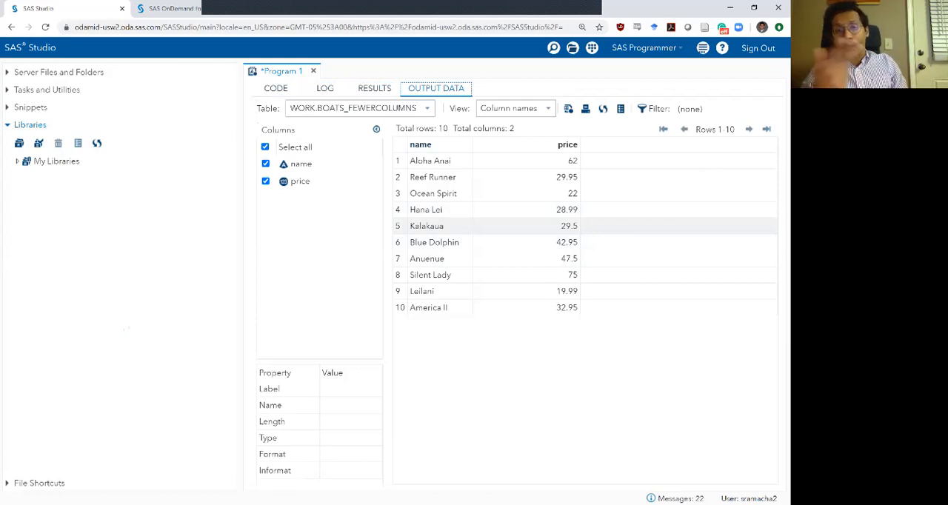
left_click(276, 88)
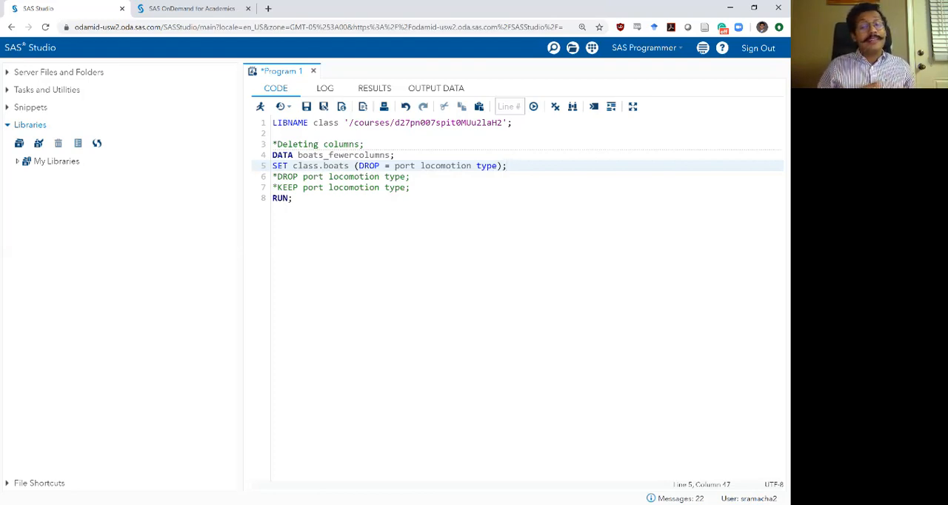
left_click(507, 165)
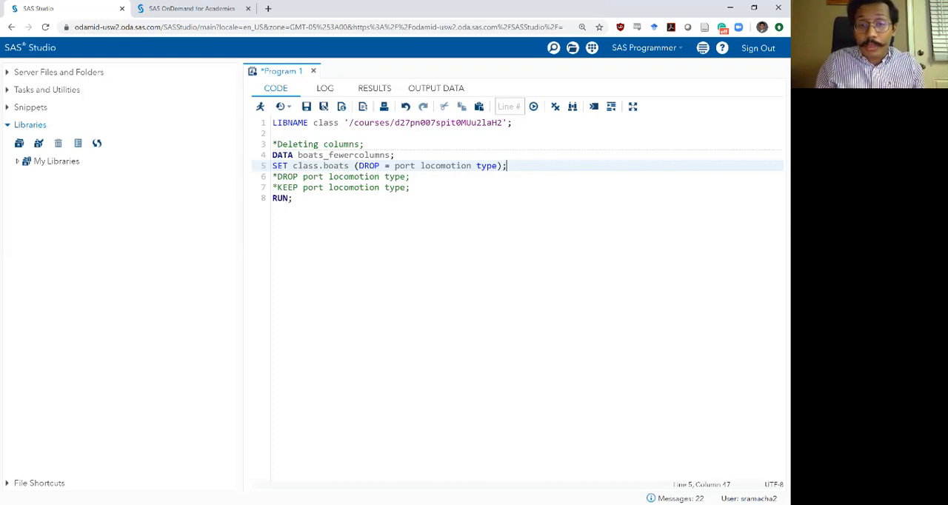